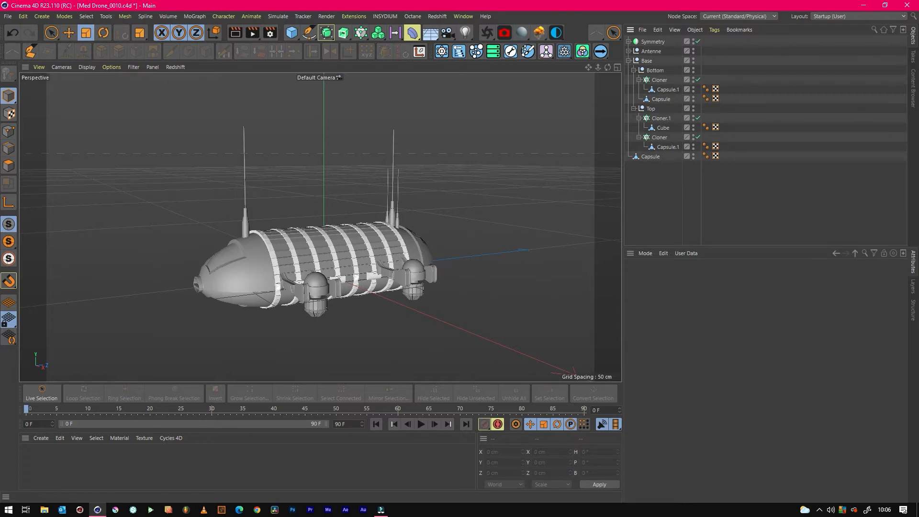
- Select every drone part and Connect Objects + Delete them into one object, Symmetry
left_click(651, 157)
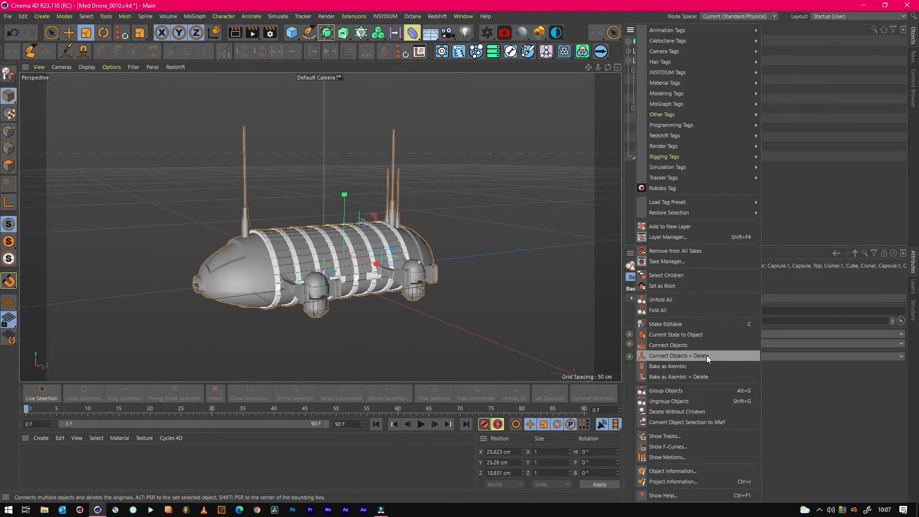
left_click(678, 356)
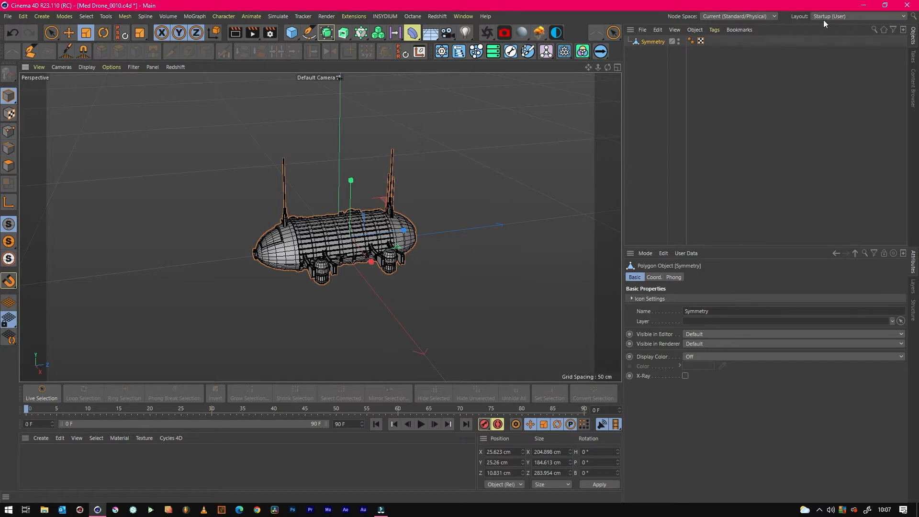
- Switch the layout to BP - 3D Paint and launch the BodyPaint 3D Setup Wizard
left_click(856, 16)
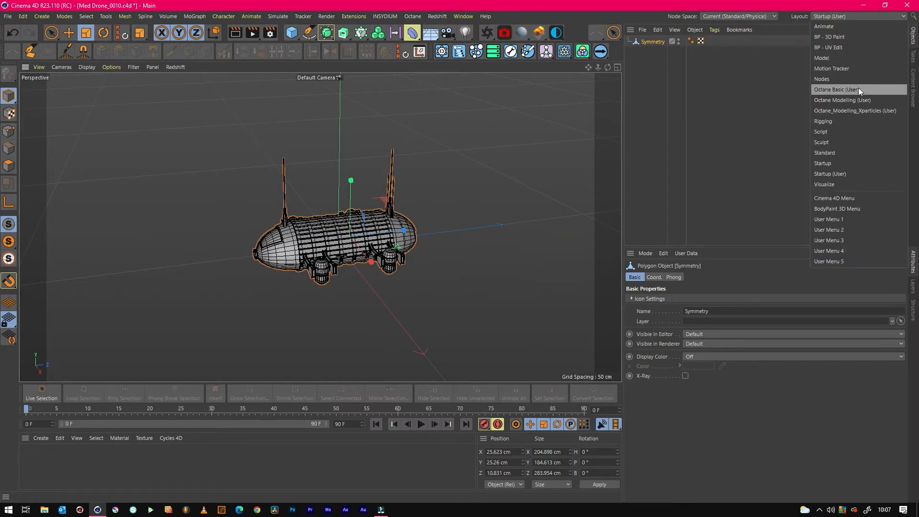
left_click(829, 47)
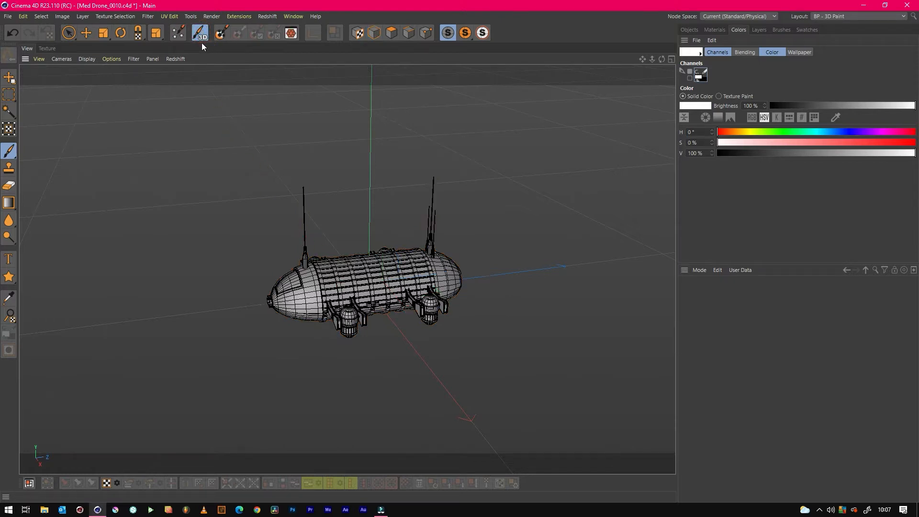
left_click(200, 32)
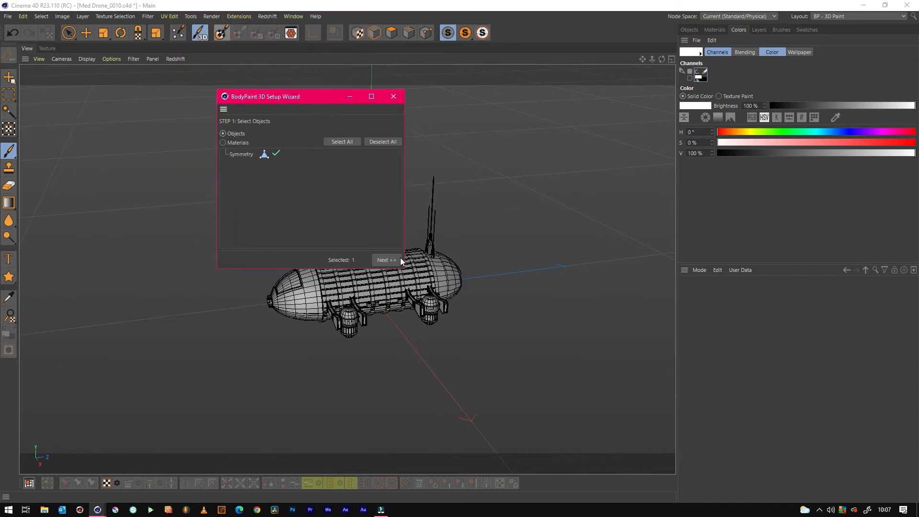
- Run the wizard with Objects, Automatic Packed UVs and Color channel to create material Mat
left_click(222, 133)
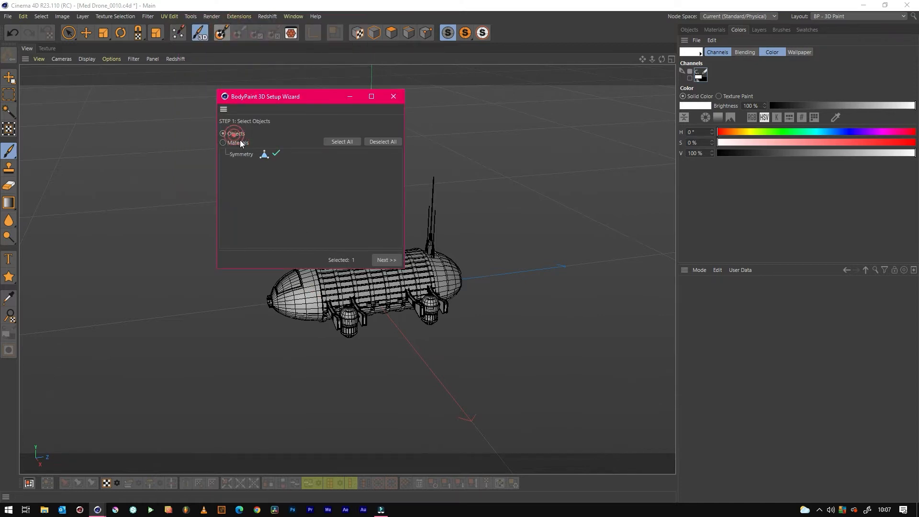
left_click(387, 259)
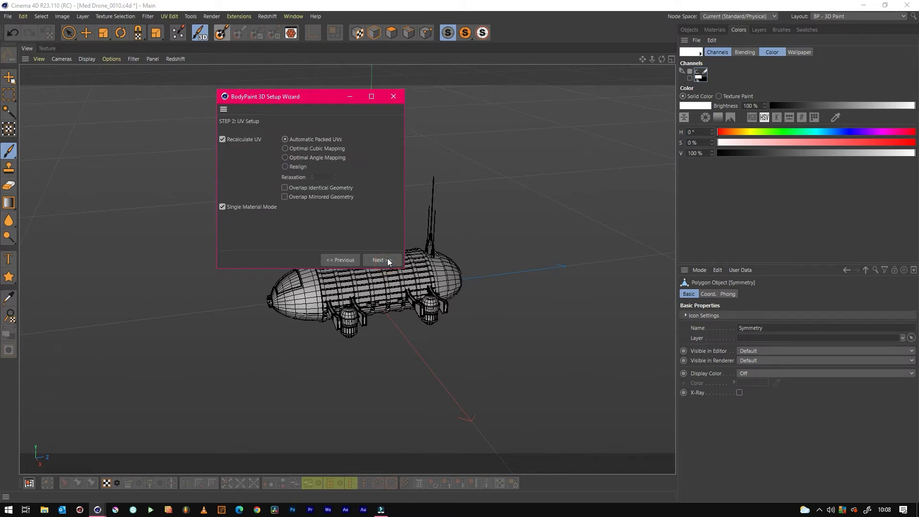
left_click(380, 259)
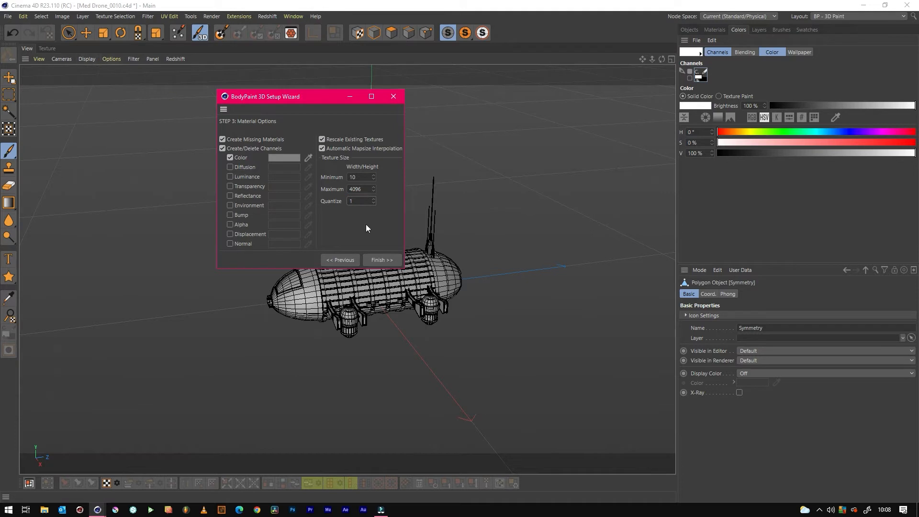
mouse_move(385, 268)
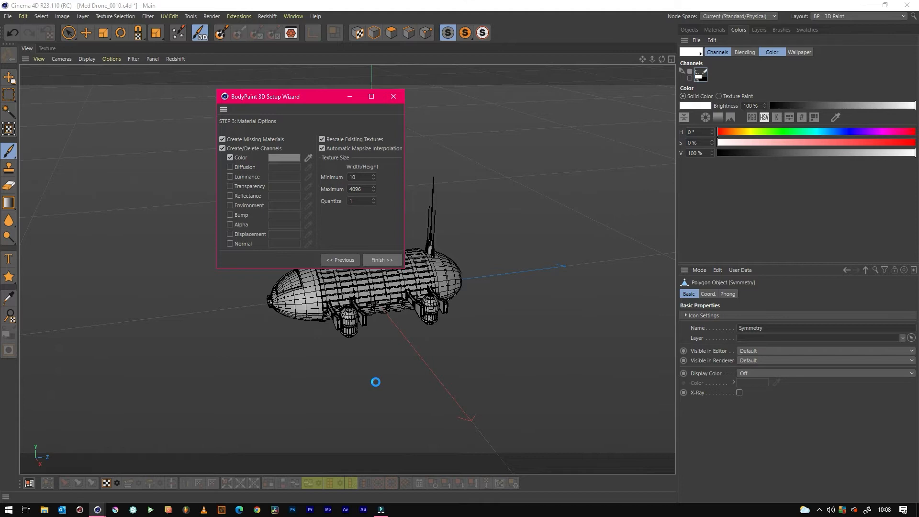
left_click(381, 259)
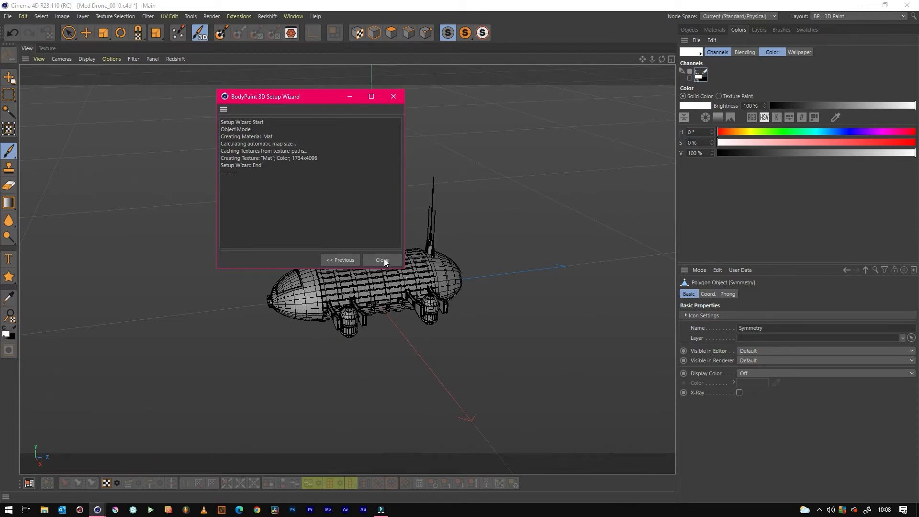
- Close the finished BodyPaint 3D Setup Wizard
left_click(380, 260)
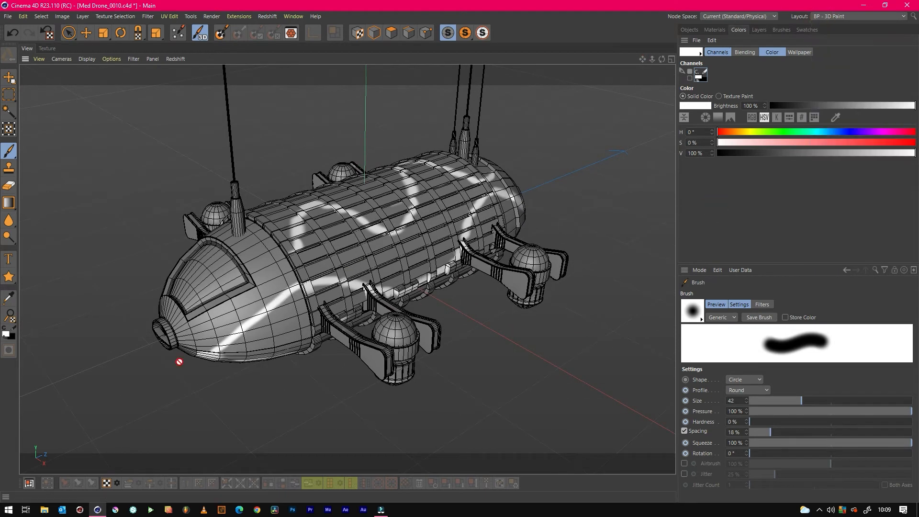
mouse_move(453, 334)
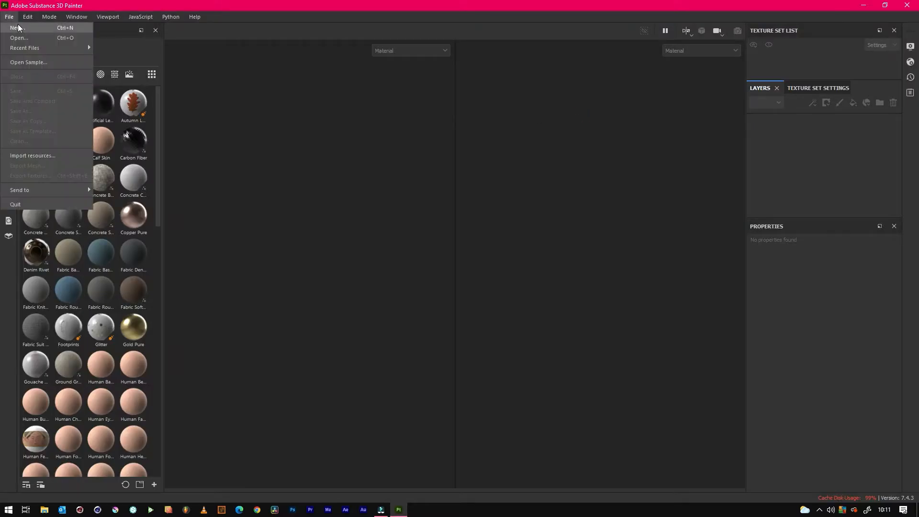
- Create a new project from UVedMed Drone_0010.fbx with 4096 document resolution
left_click(13, 28)
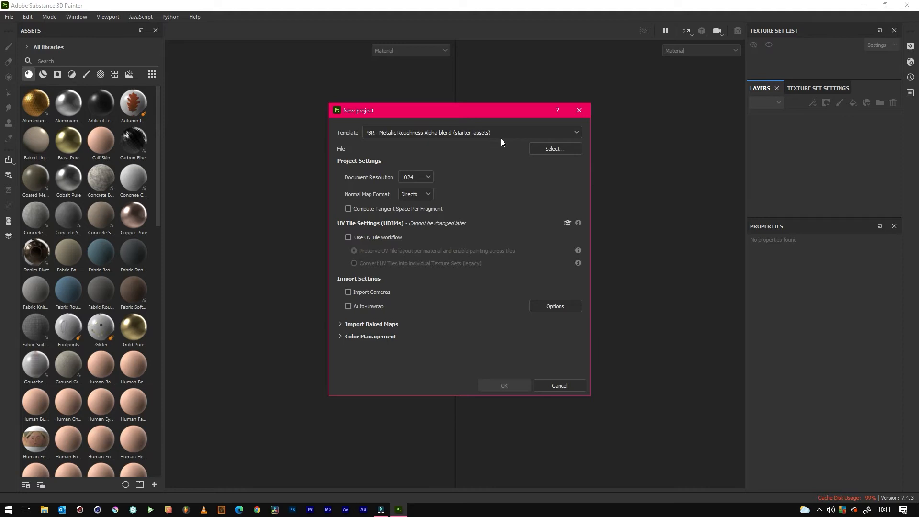
left_click(415, 177)
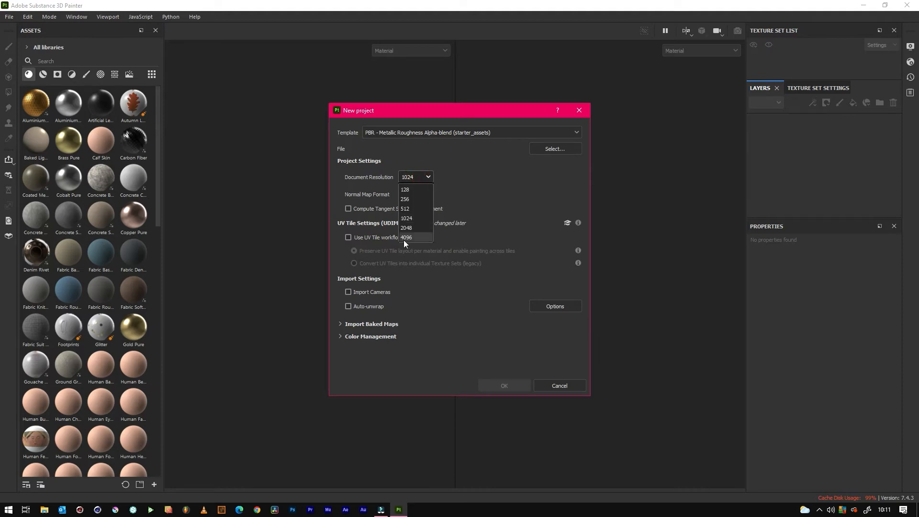
left_click(554, 148)
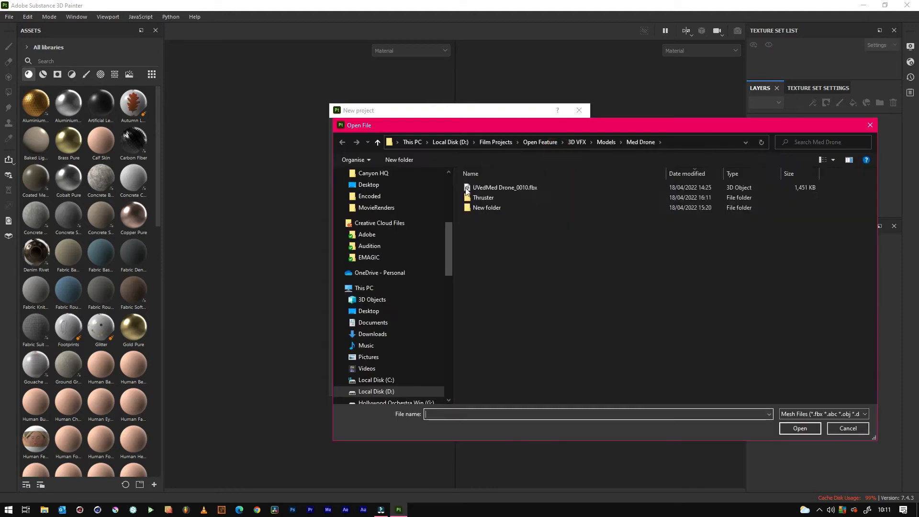
double_click(505, 188)
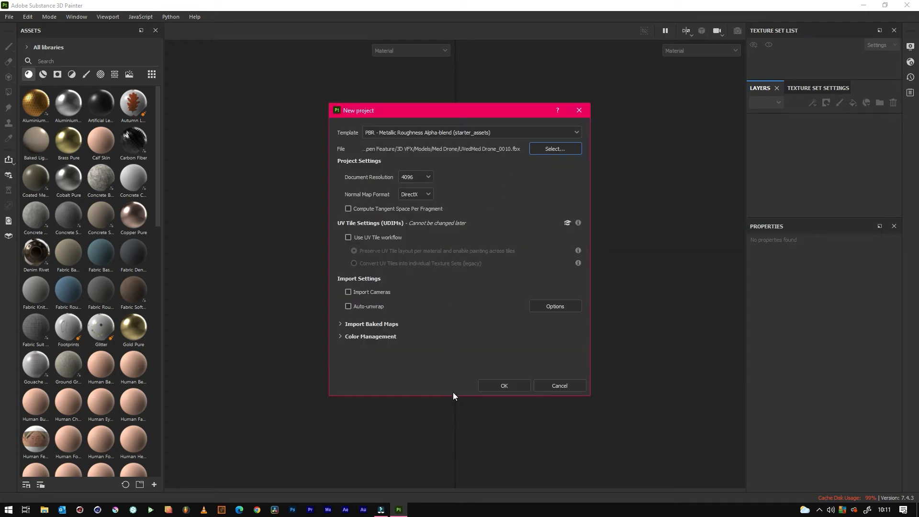
mouse_move(504, 386)
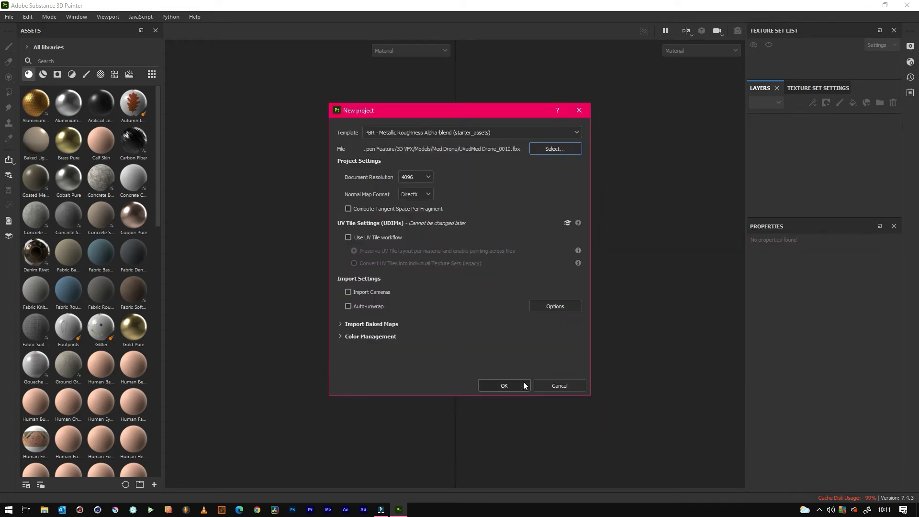
mouse_move(370, 314)
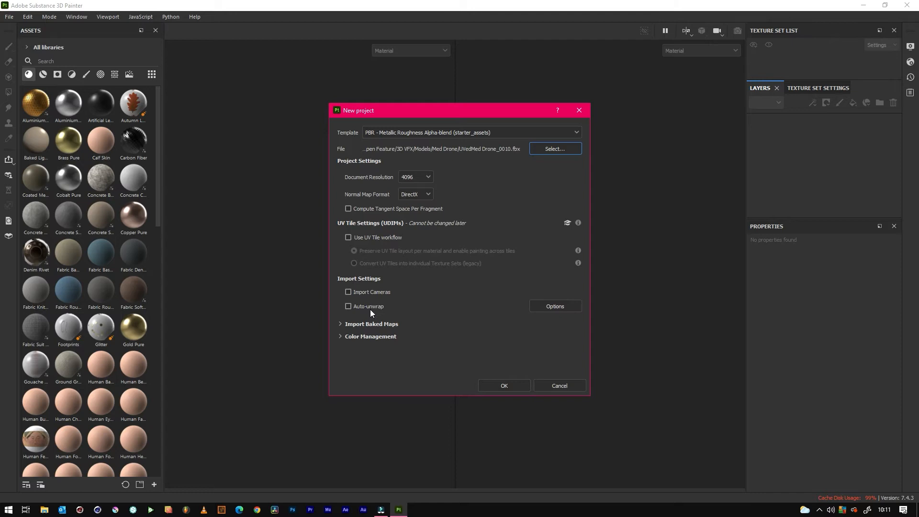
mouse_move(372, 321)
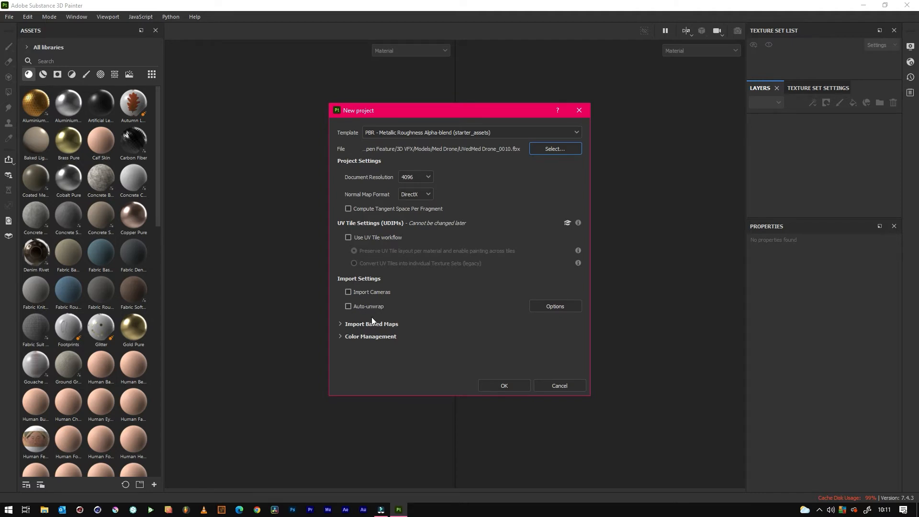
mouse_move(422, 321)
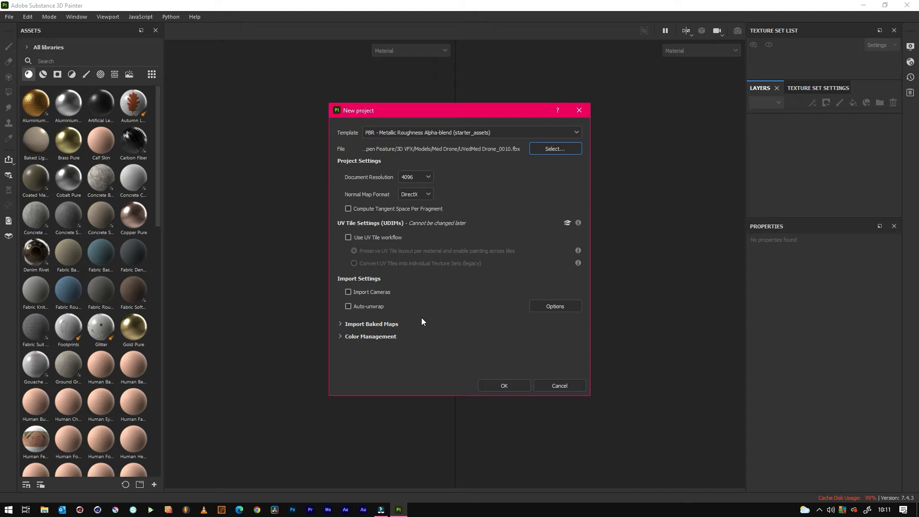
mouse_move(503, 385)
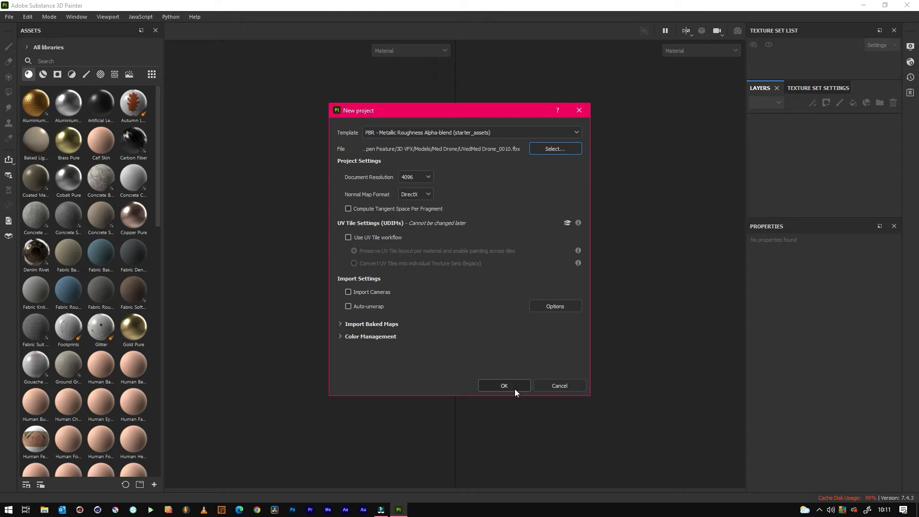
left_click(503, 385)
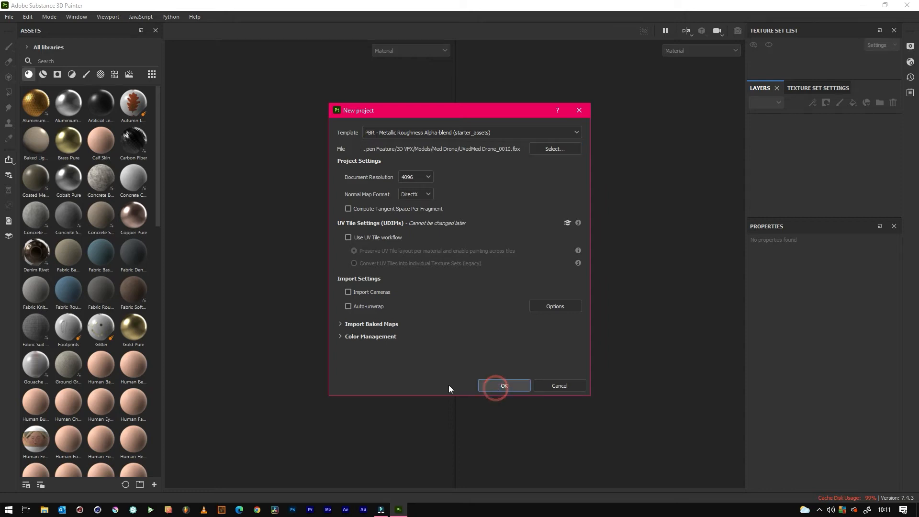
mouse_move(503, 386)
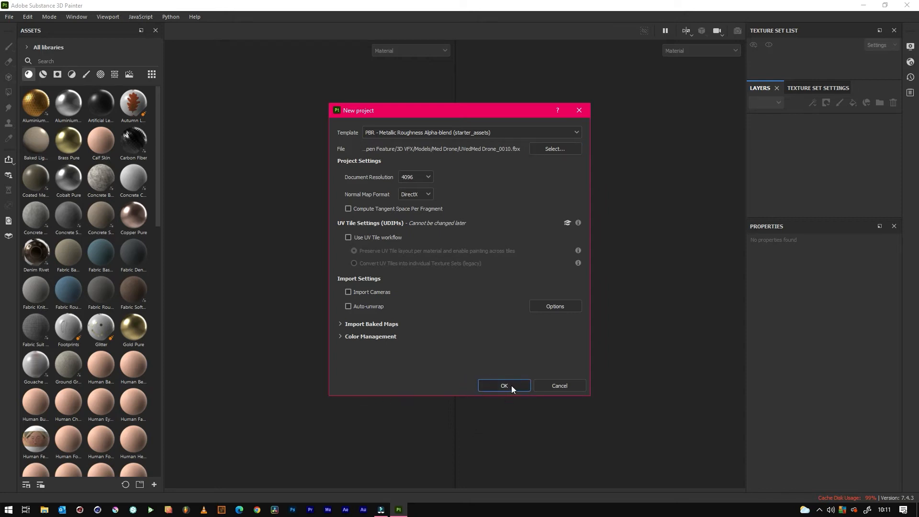
- Create the drone project and bake all seven mesh maps for Mat via Bake Mesh Maps
left_click(503, 385)
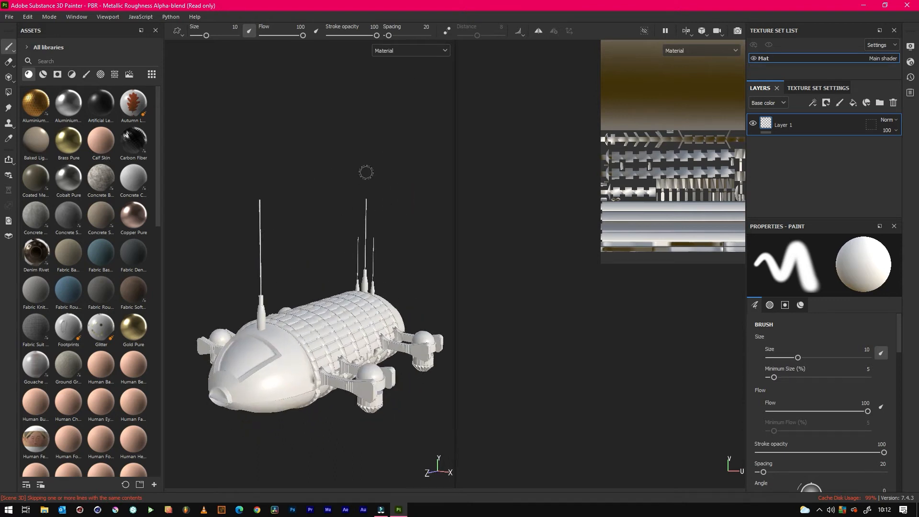
left_click(76, 17)
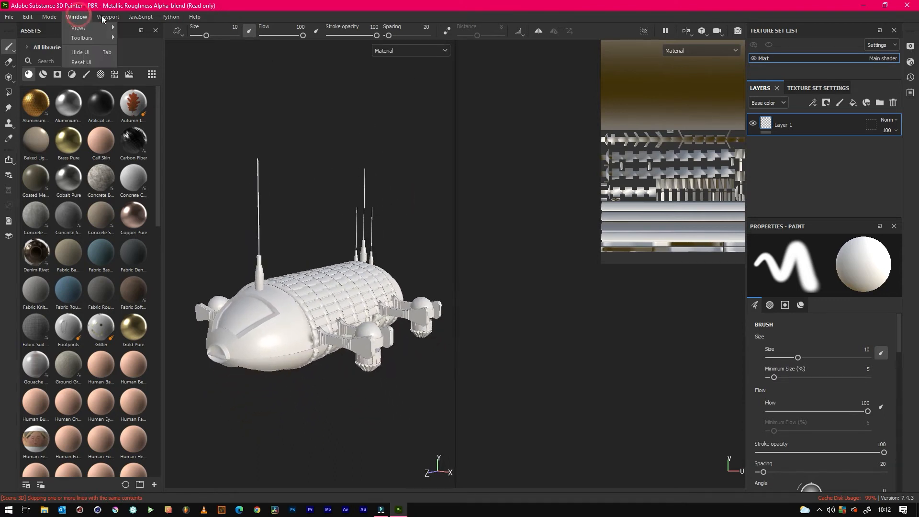
left_click(27, 16)
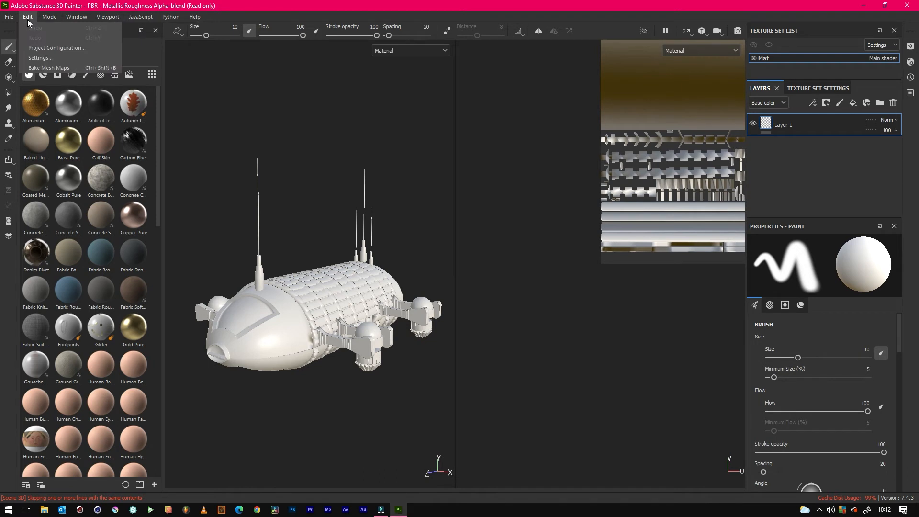
left_click(48, 68)
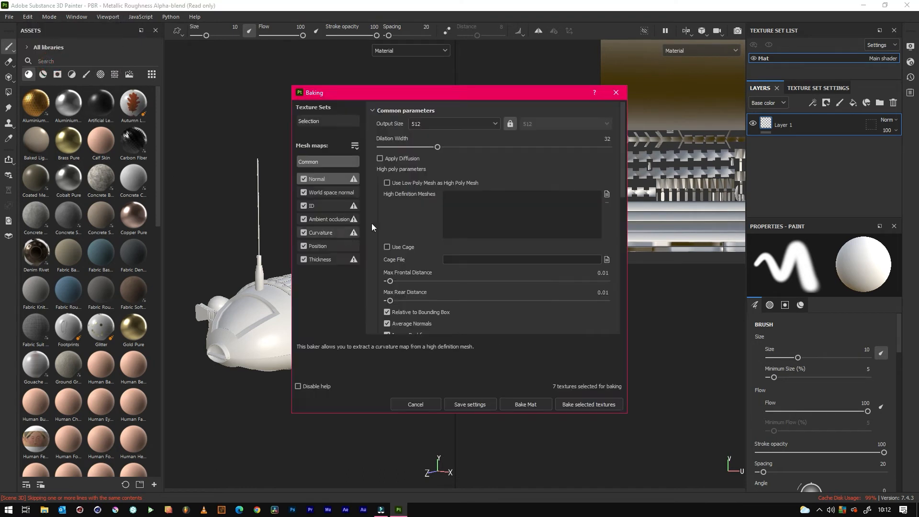
left_click(452, 123)
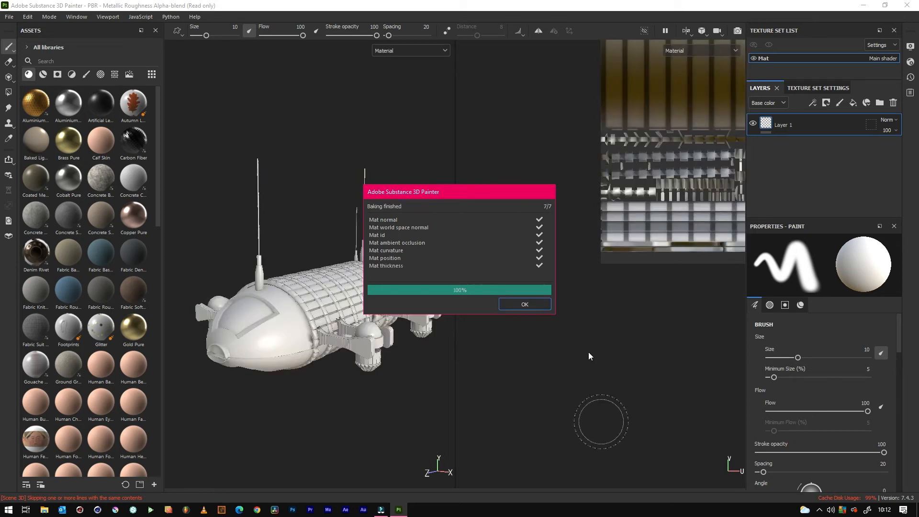
left_click(523, 304)
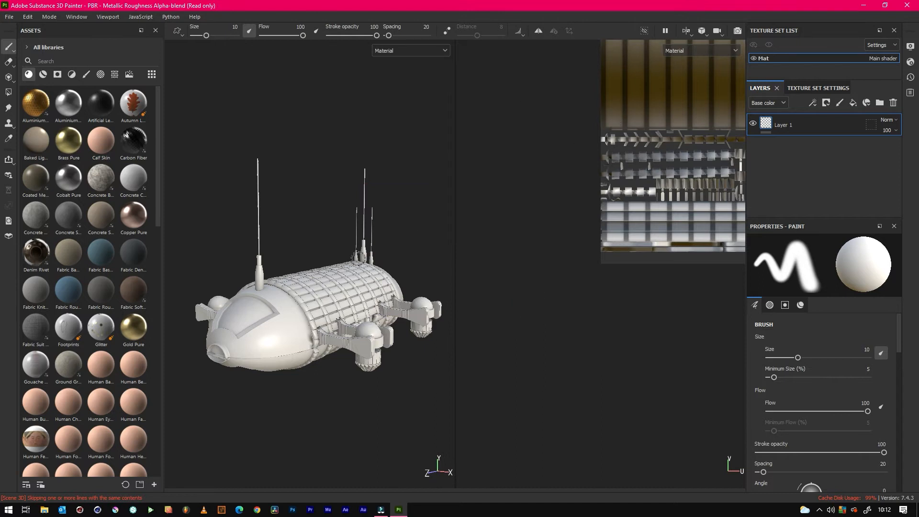
mouse_move(8, 140)
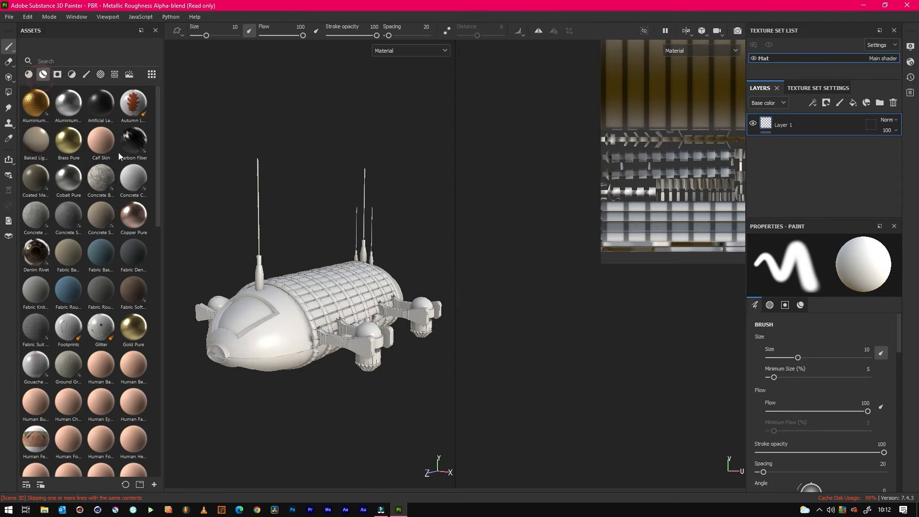
- Apply Steel Painted Scraped Dirty from the material assets, then add it again as a second layer
scroll("down", 3)
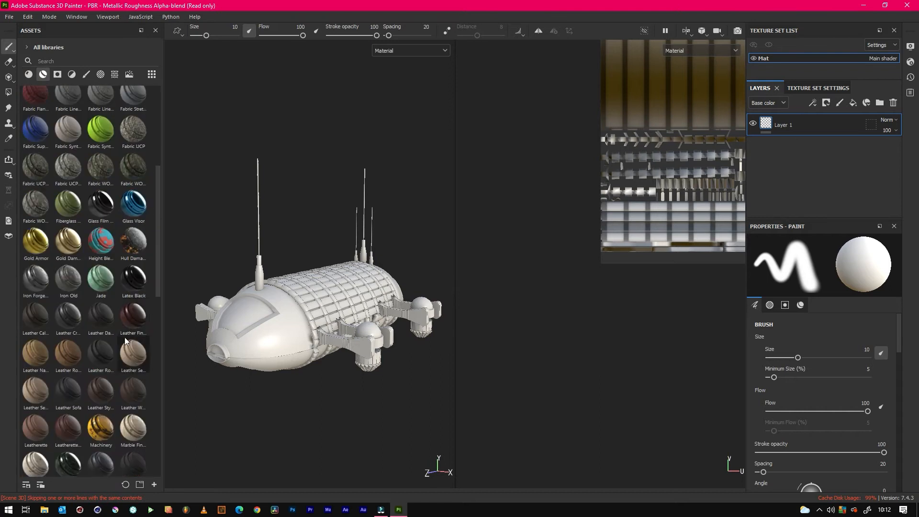
scroll("down", 3)
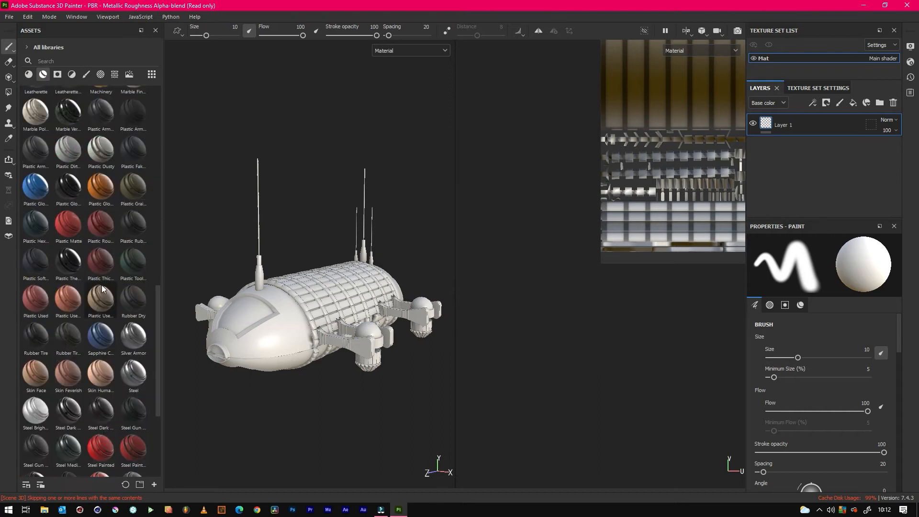
scroll("down", 3)
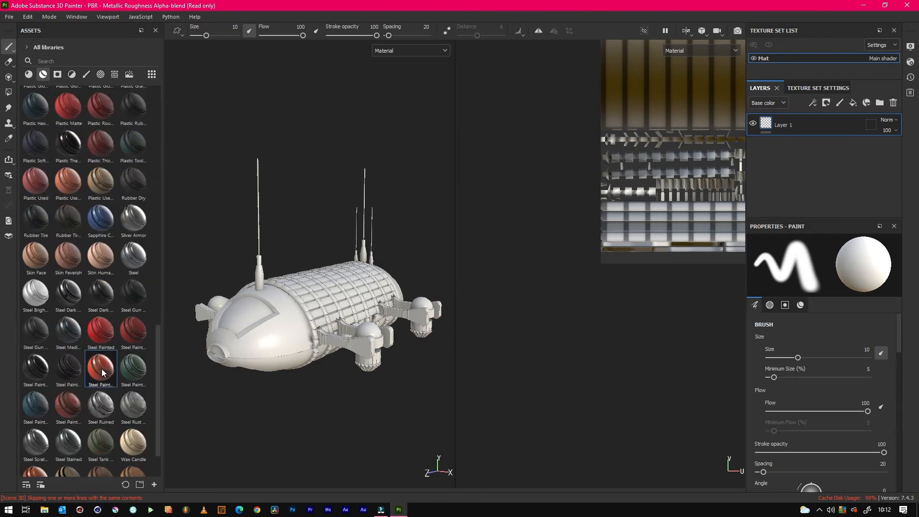
double_click(99, 368)
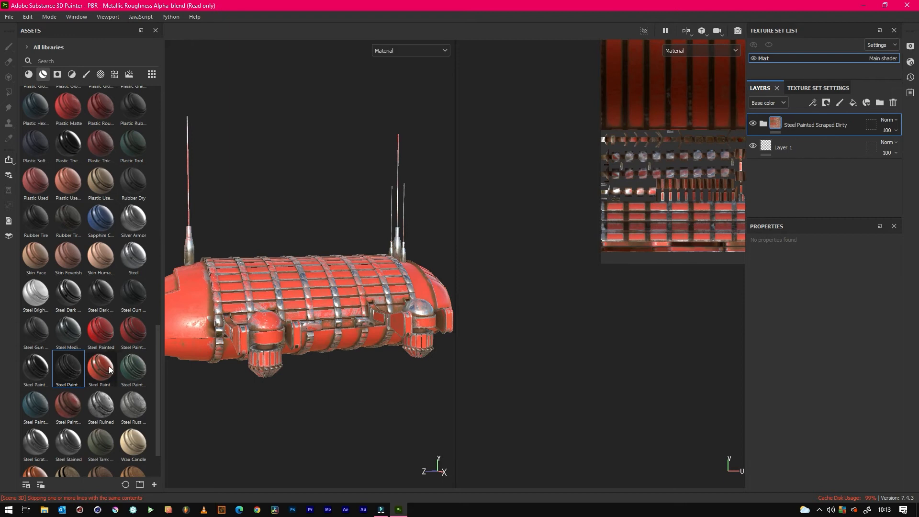
left_click(100, 369)
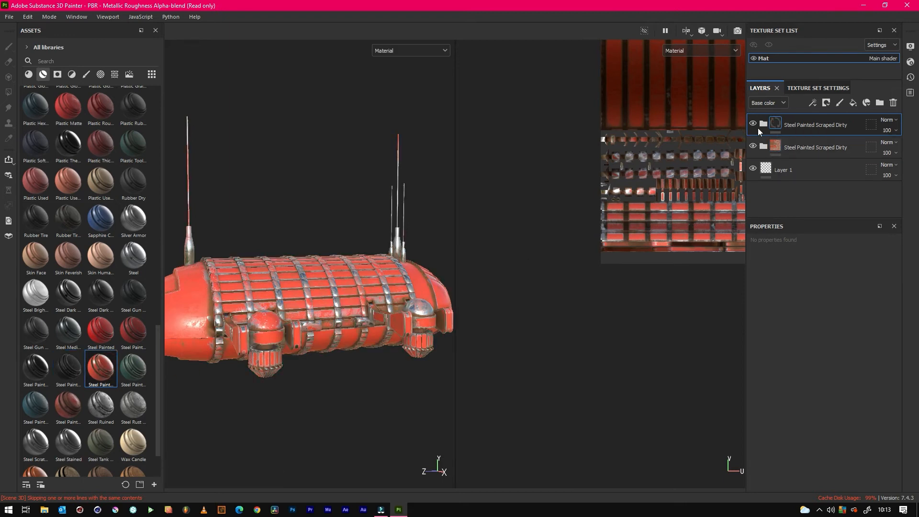
- Set the top layer's Paint fill base color to dark grey 2D2D2D
left_click(763, 123)
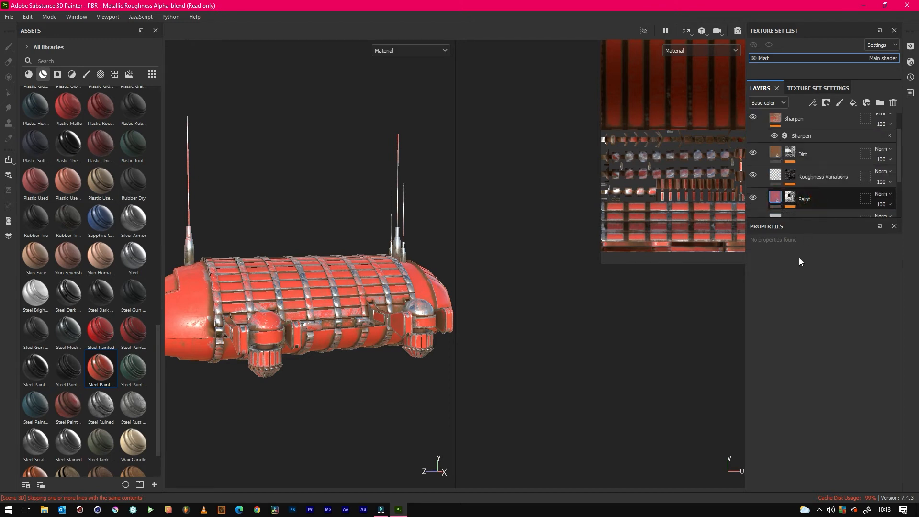
left_click(804, 199)
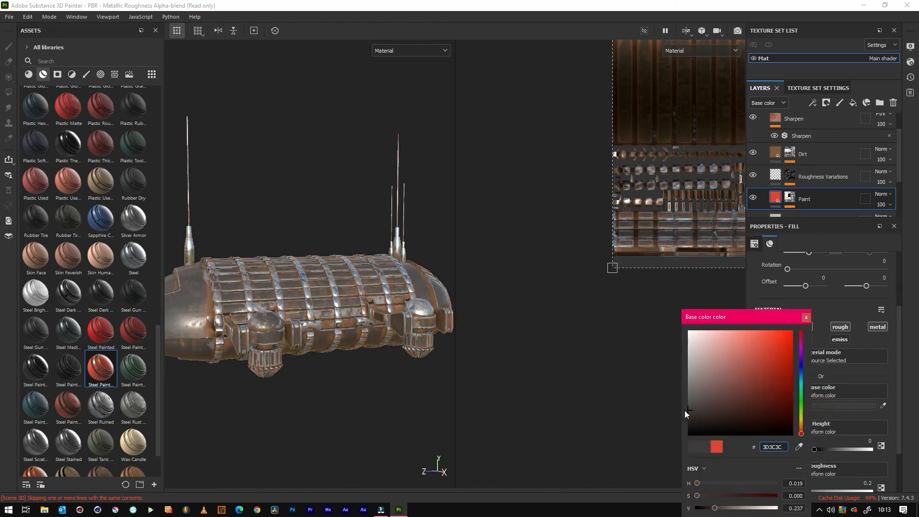
left_click(690, 416)
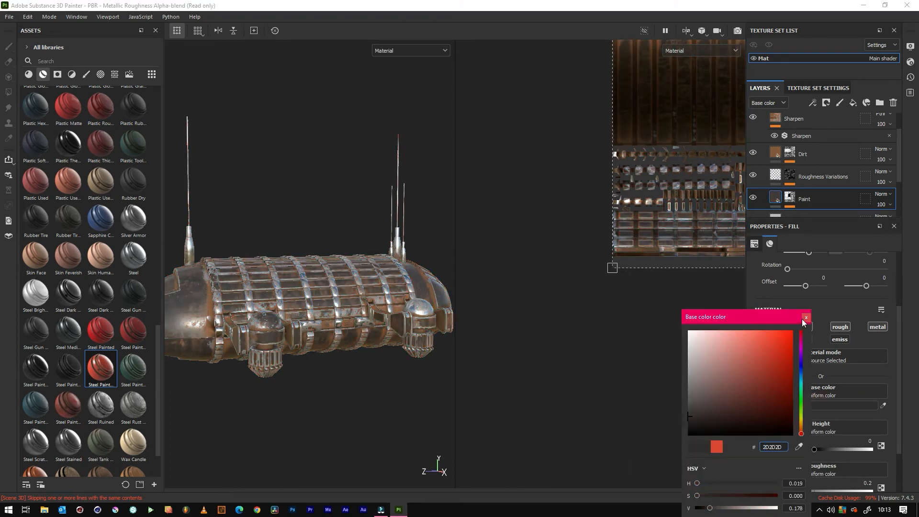
left_click(807, 317)
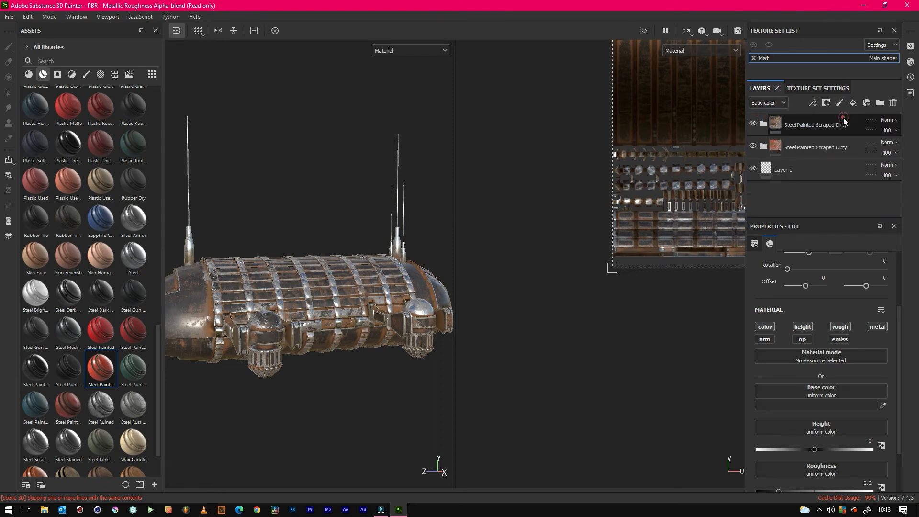
- Add a black mask to the top dark steel layer
left_click(826, 102)
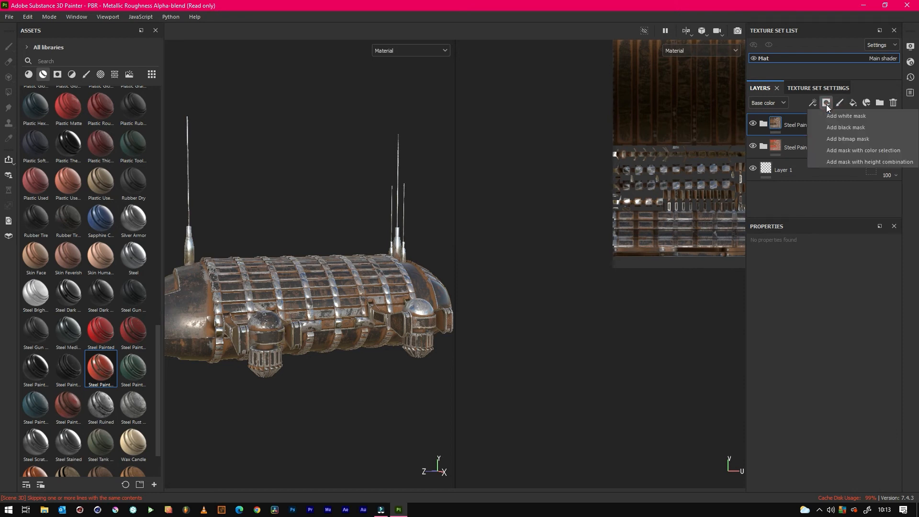
left_click(845, 116)
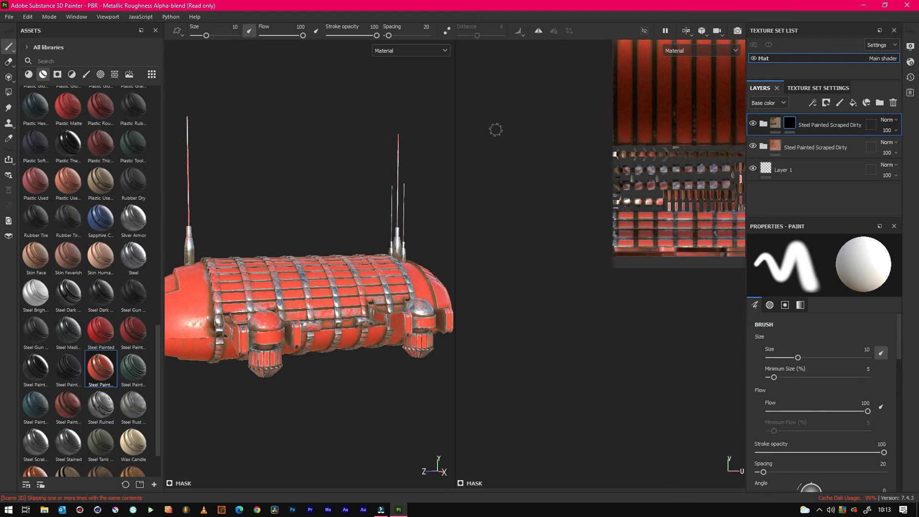
mouse_move(281, 199)
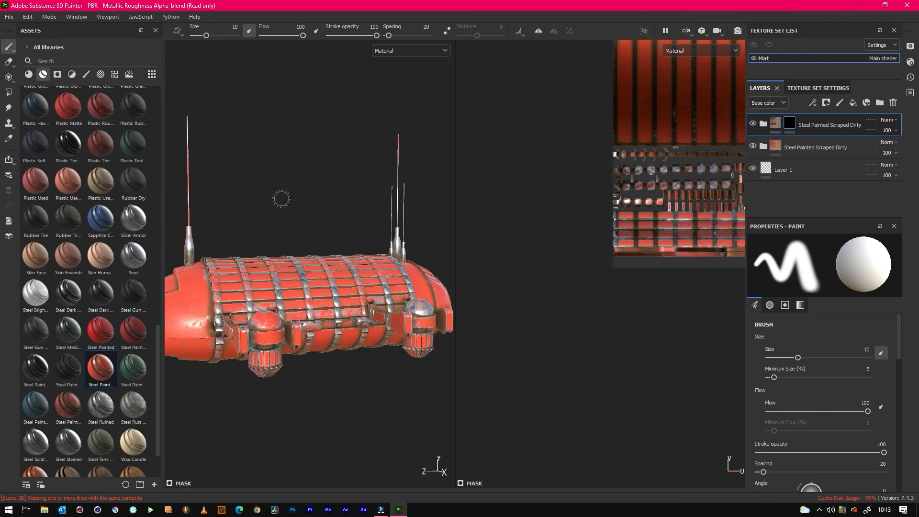